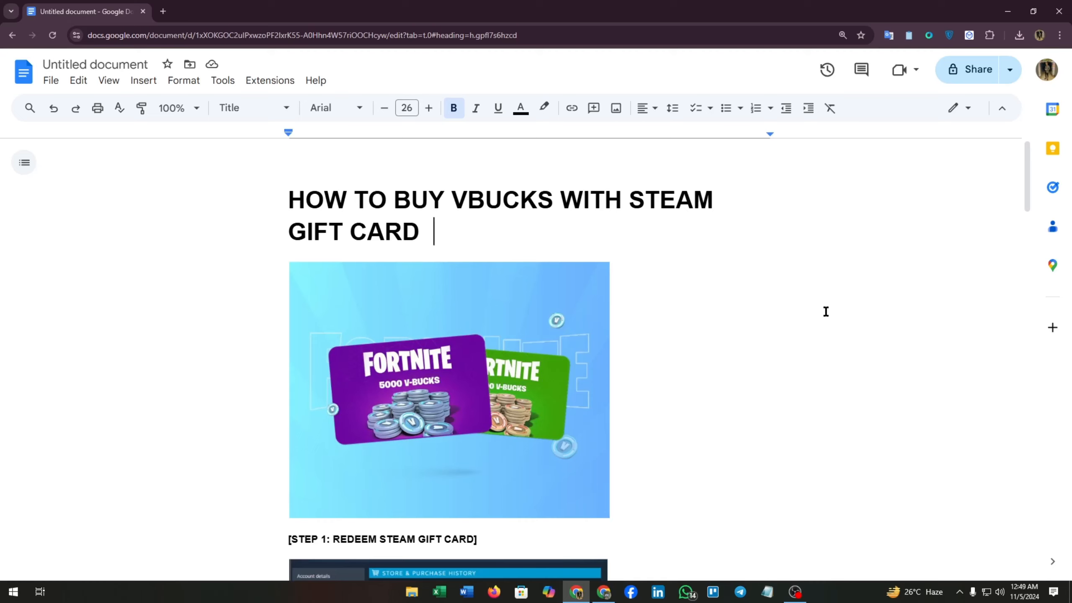
# - Review the guide, selecting the title, 'Continue' in Step 1, and the Step 2 heading
pyautogui.moveTo(288, 199); pyautogui.dragTo(714, 199)
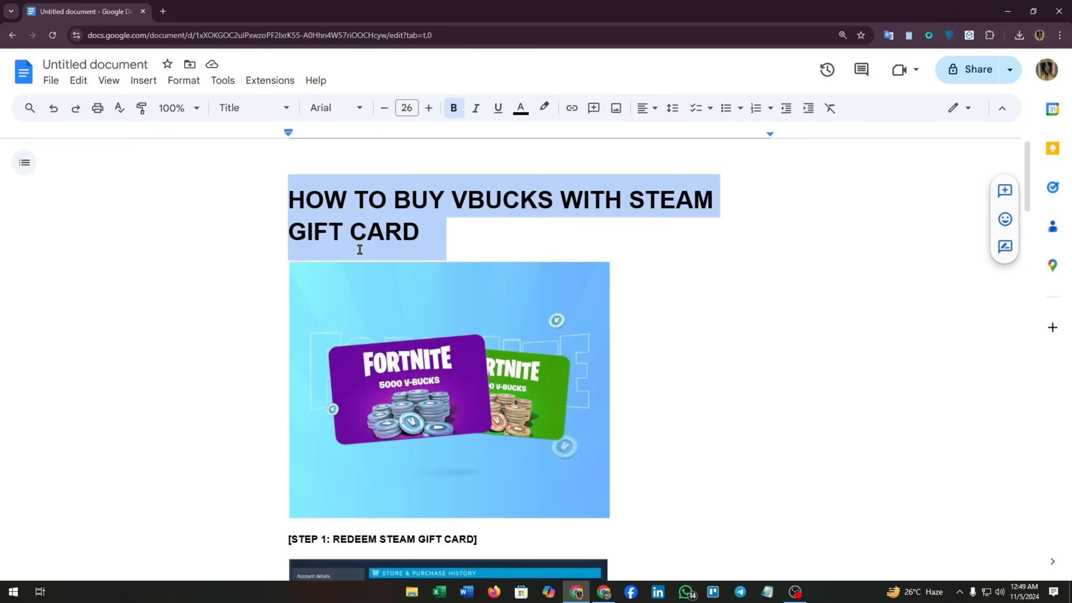
pyautogui.scroll(-3)
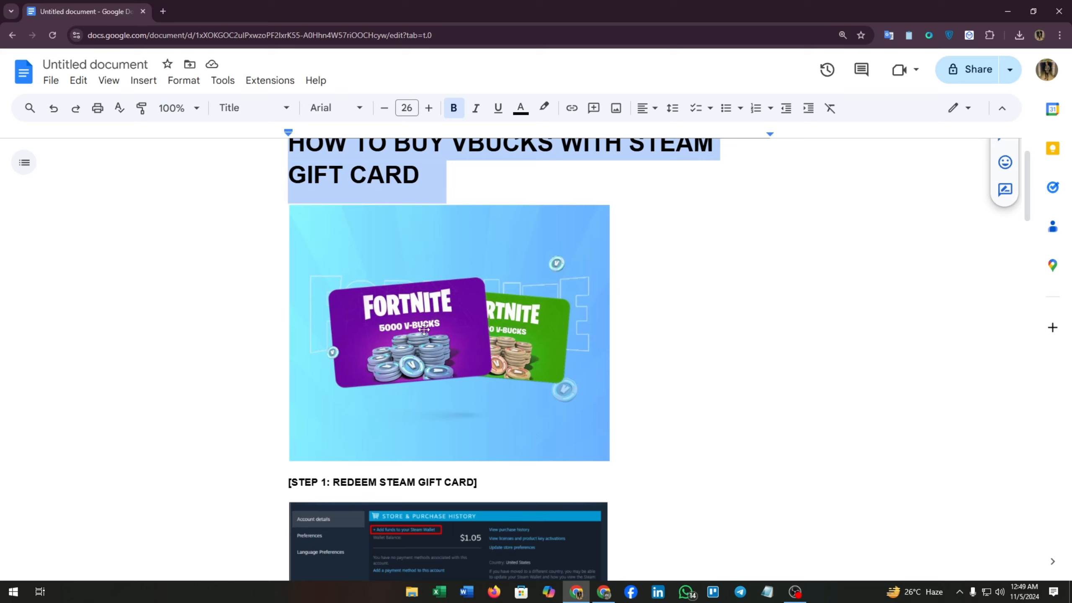
pyautogui.scroll(-3)
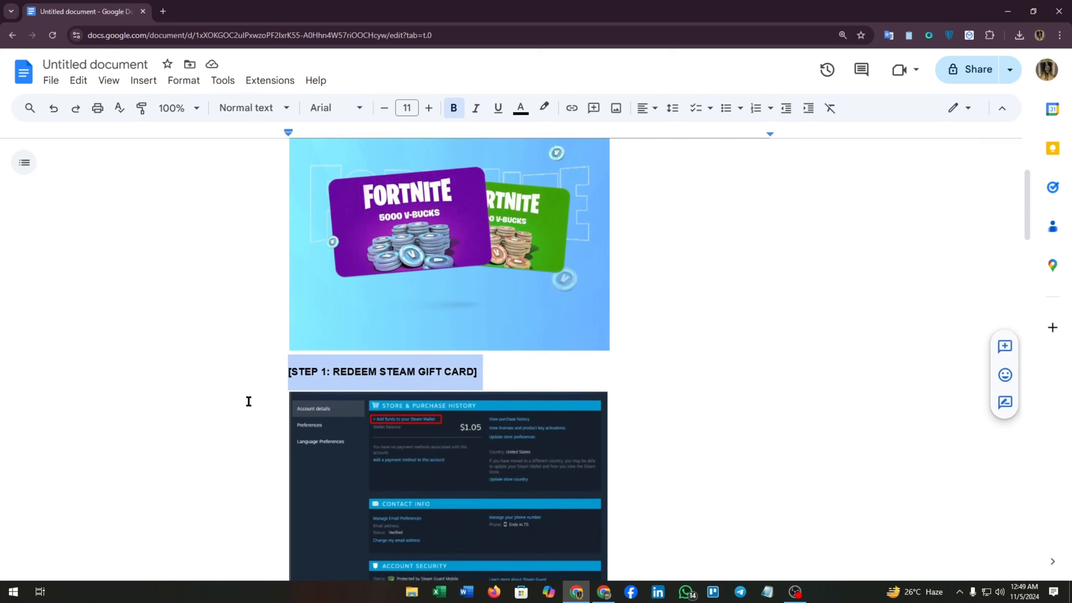
pyautogui.scroll(-3)
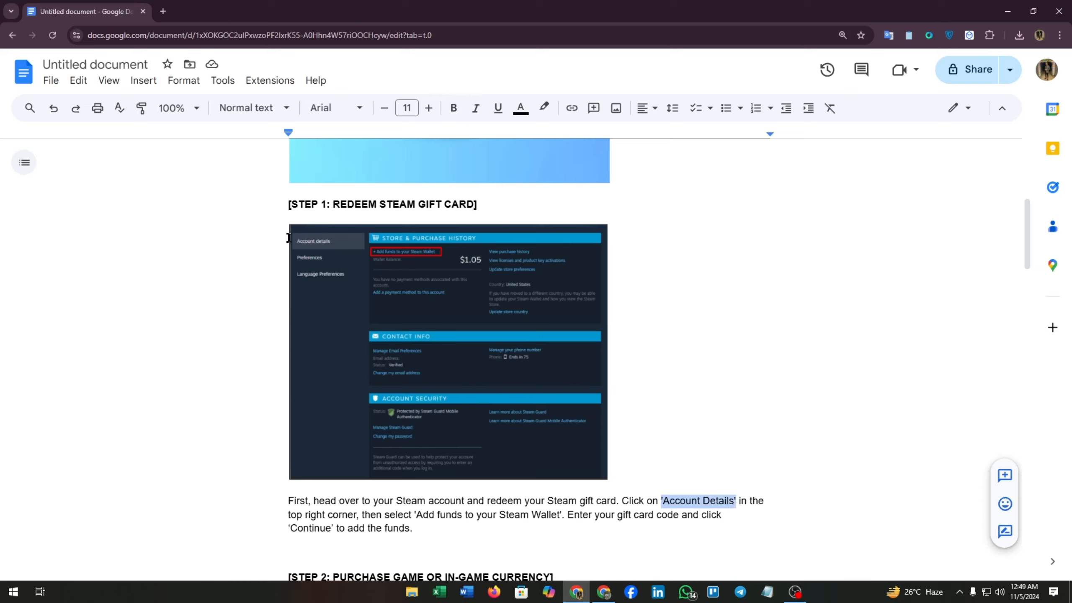
pyautogui.moveTo(333, 248)
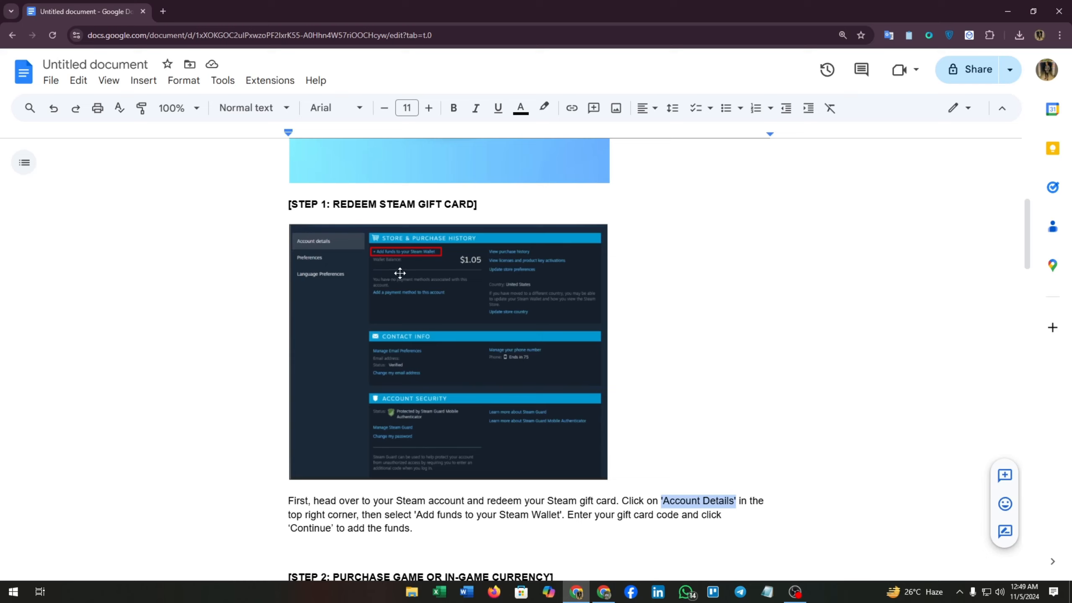
pyautogui.moveTo(489, 344)
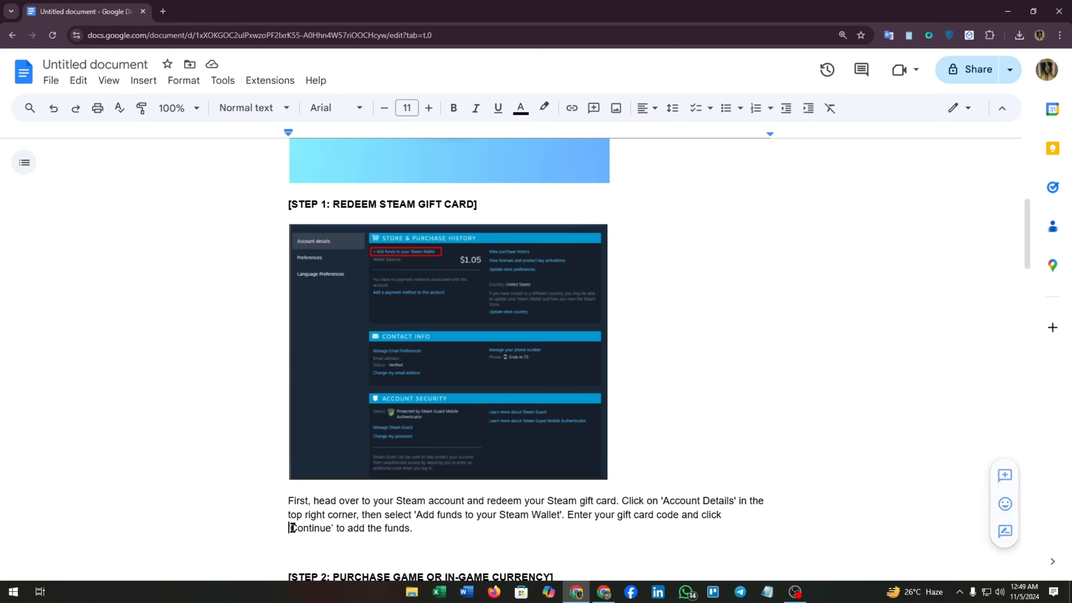
pyautogui.doubleClick(310, 527)
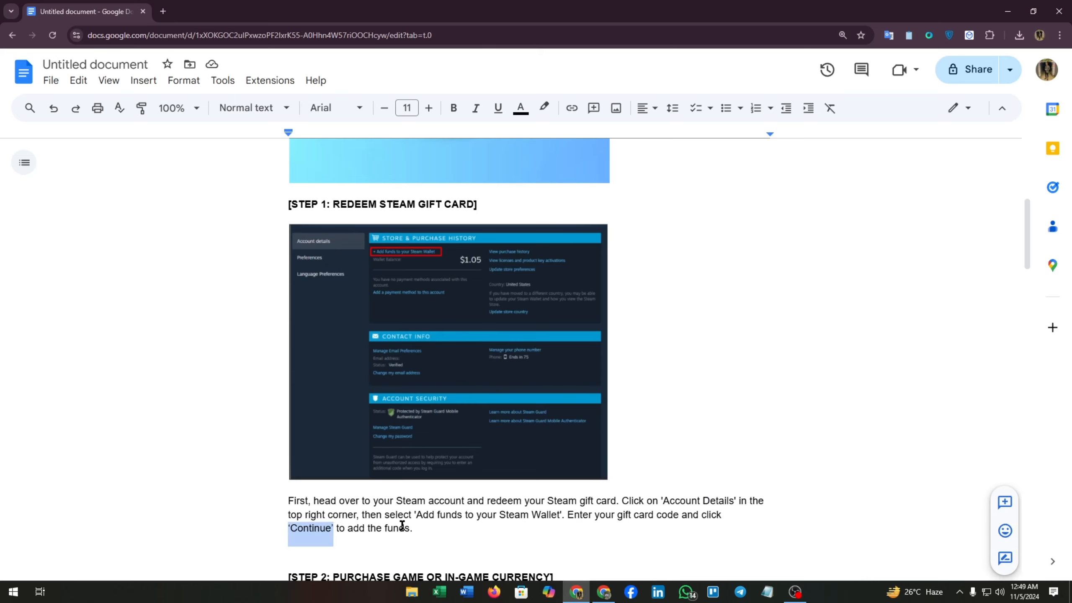
pyautogui.scroll(-3)
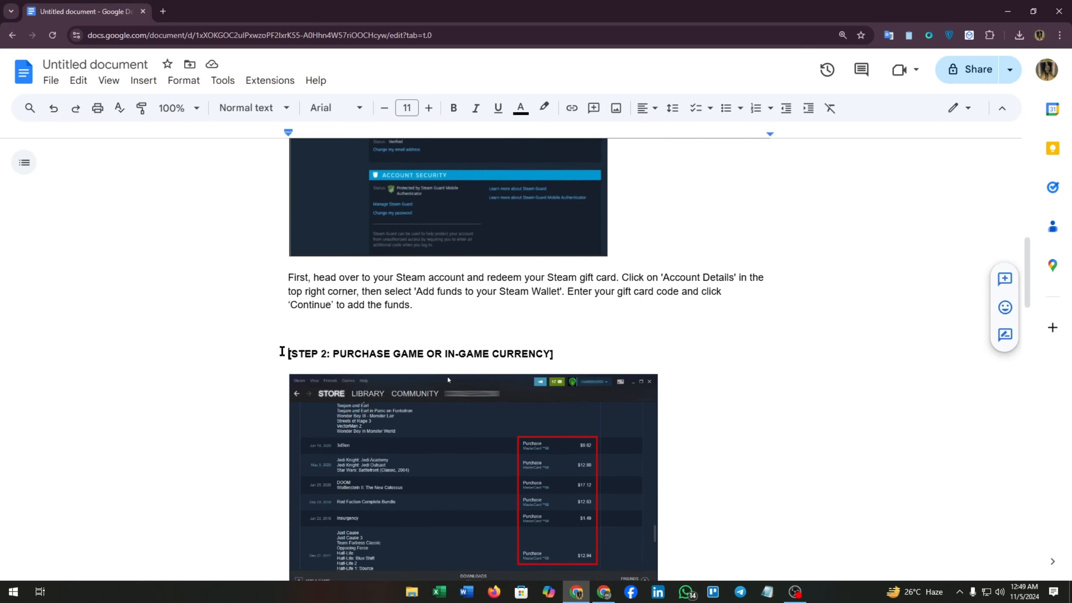
pyautogui.tripleClick(420, 354)
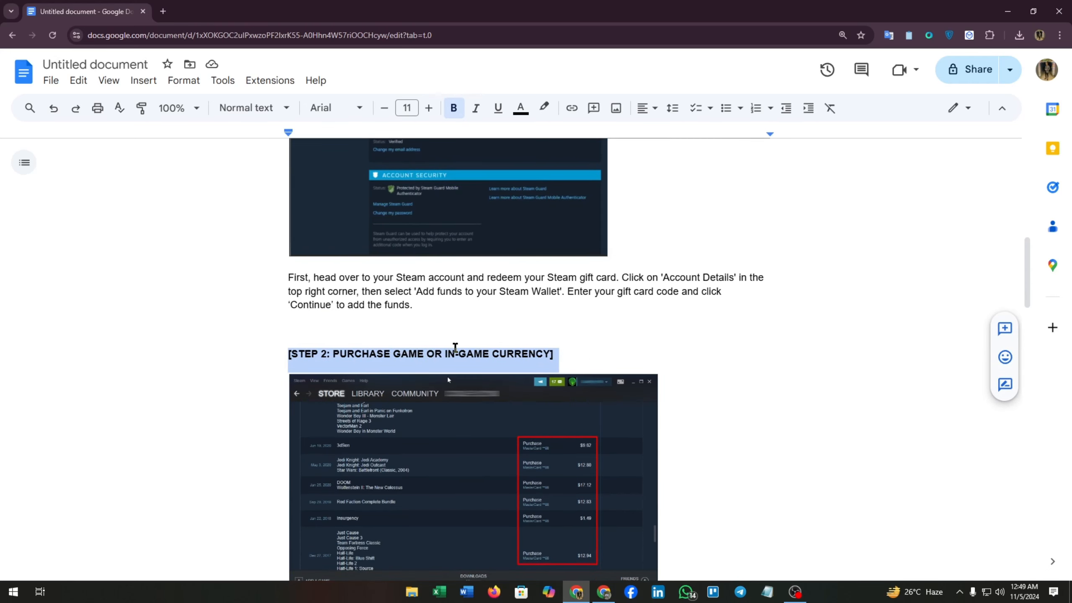
pyautogui.scroll(-3)
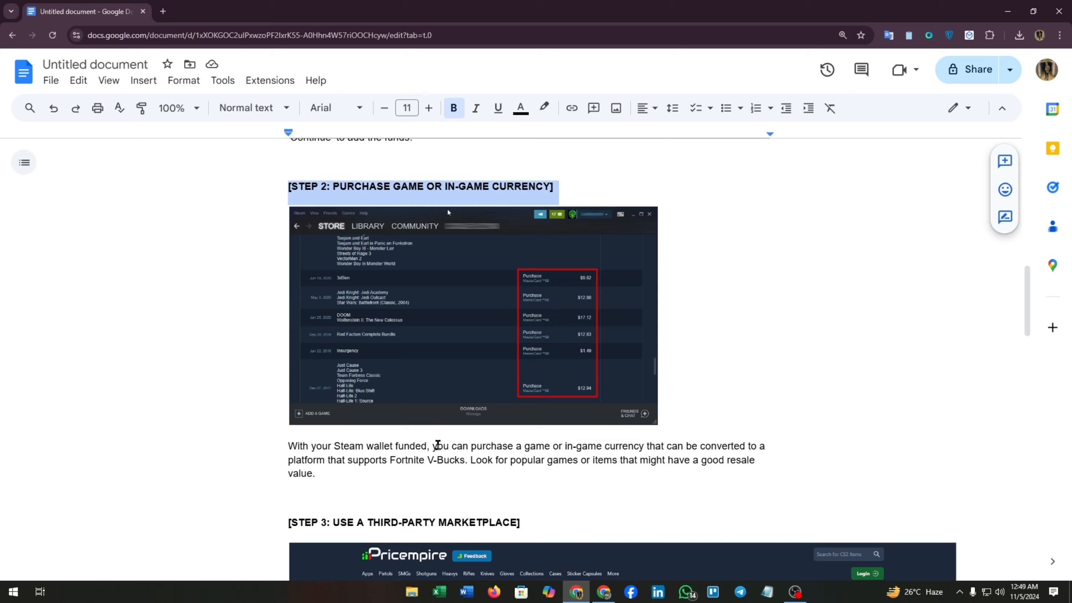
pyautogui.moveTo(555, 452)
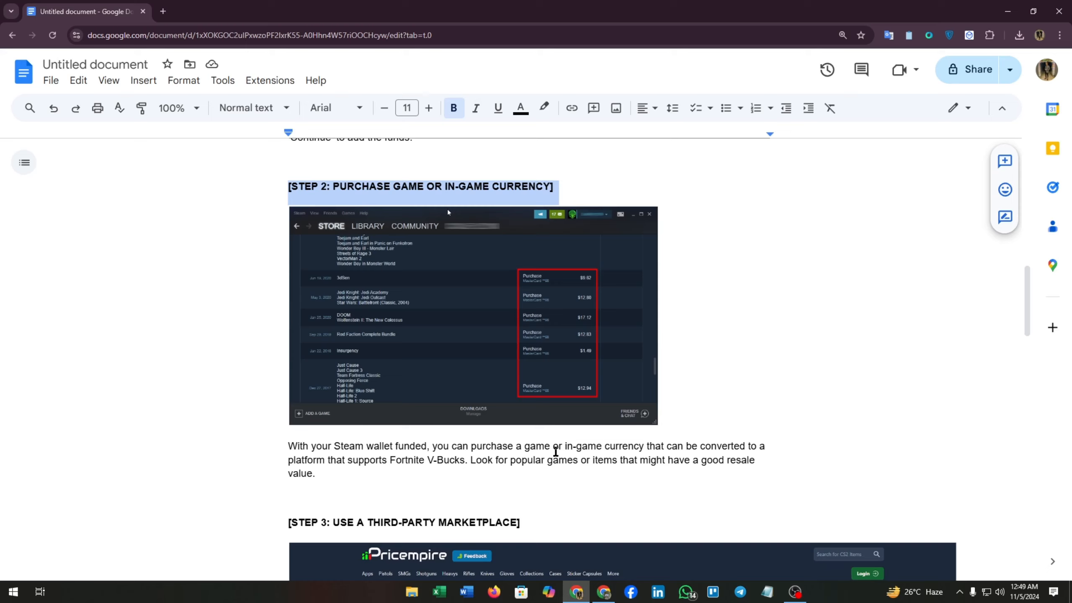
pyautogui.moveTo(643, 447)
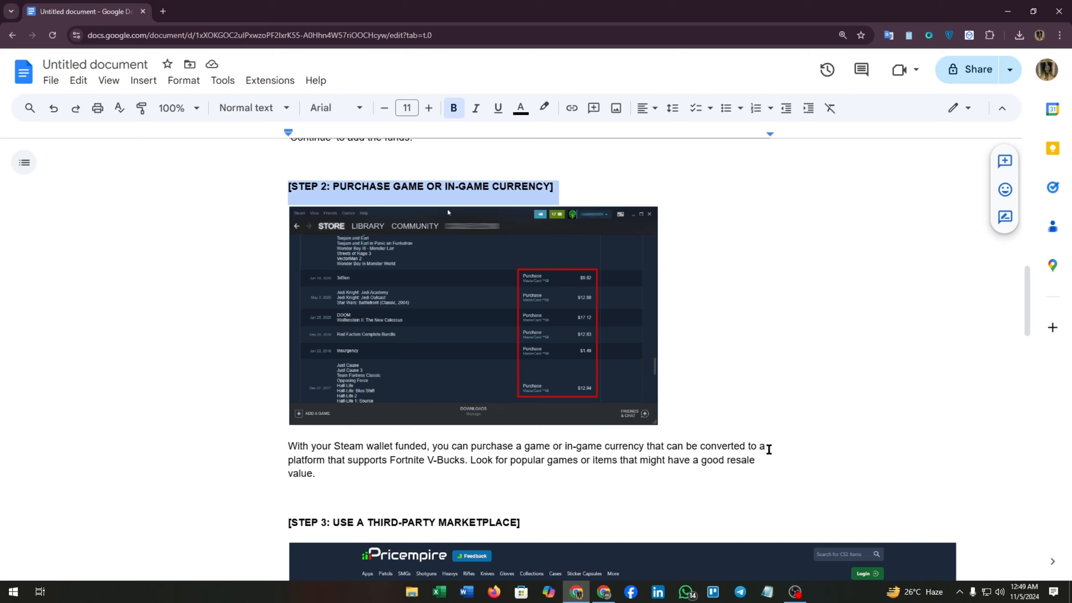
pyautogui.moveTo(405, 461)
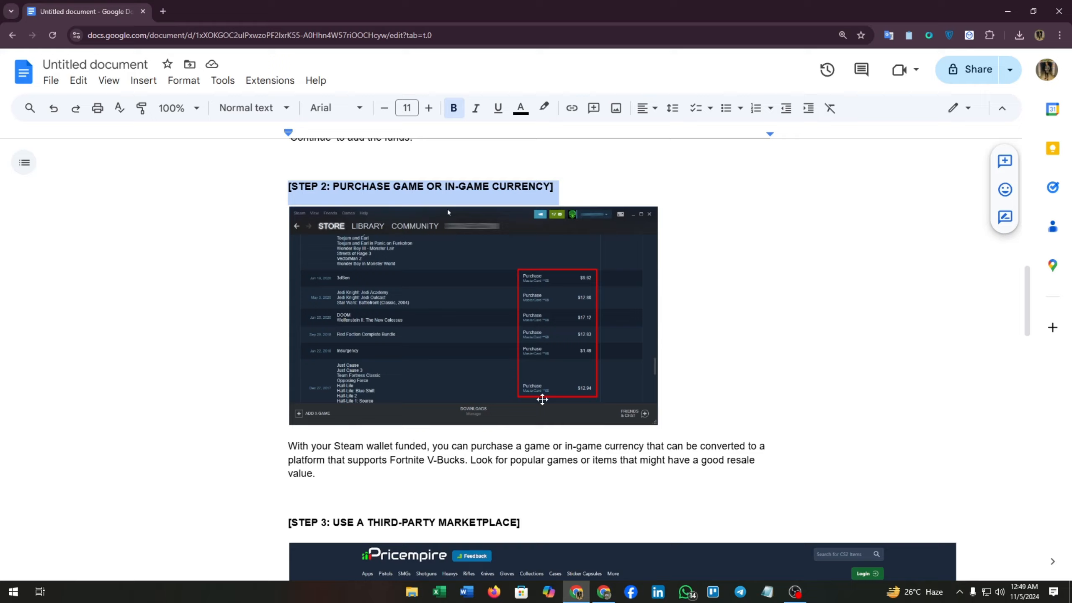
# - In Step 3, type the warning 'Please deal your items at your own risk*'
pyautogui.scroll(-3)
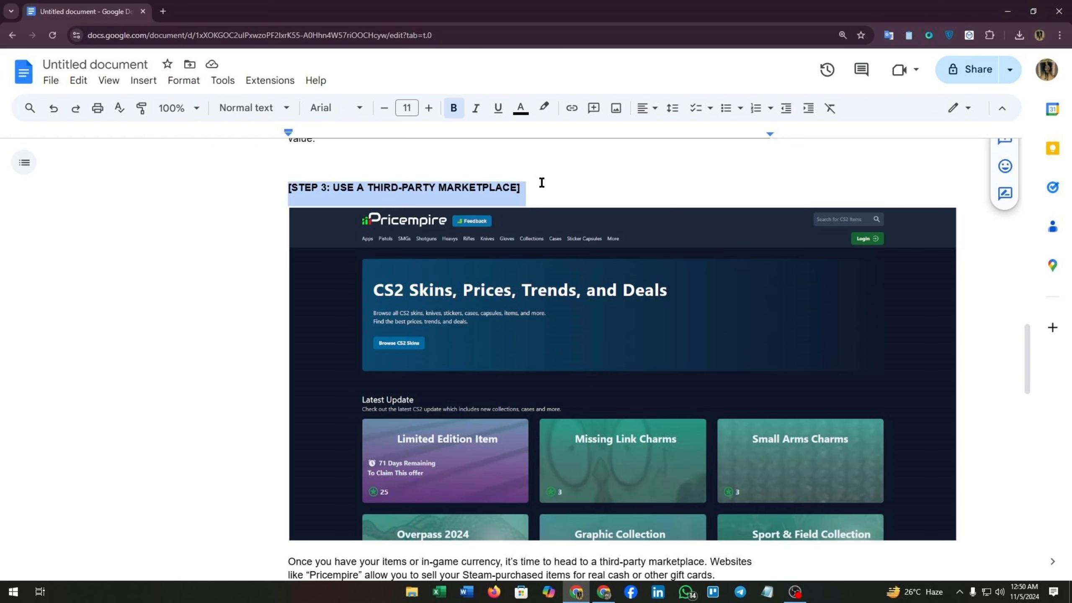
pyautogui.scroll(-3)
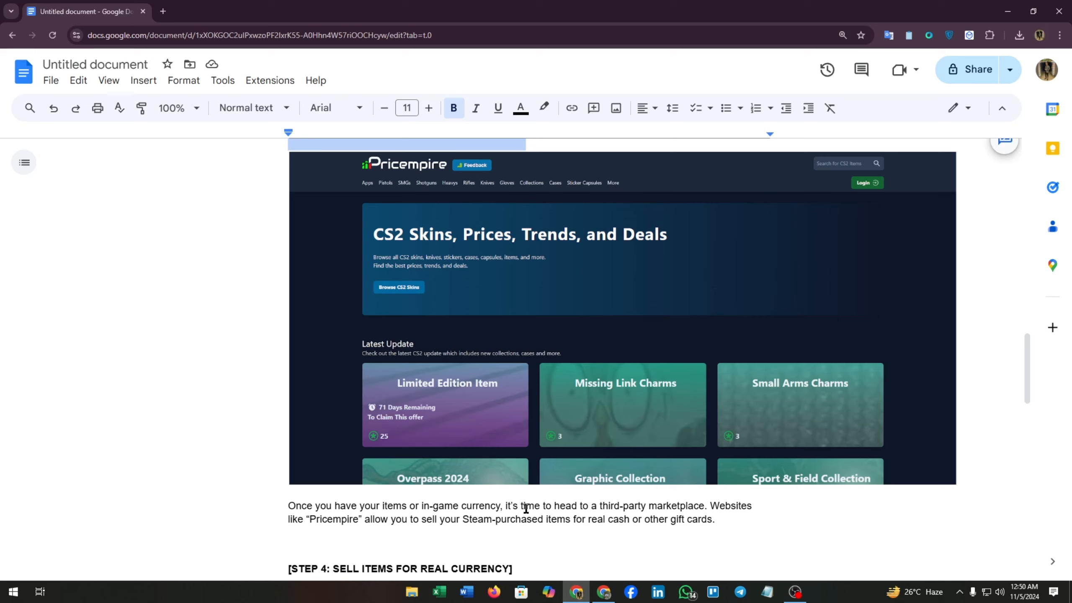
pyautogui.moveTo(677, 511)
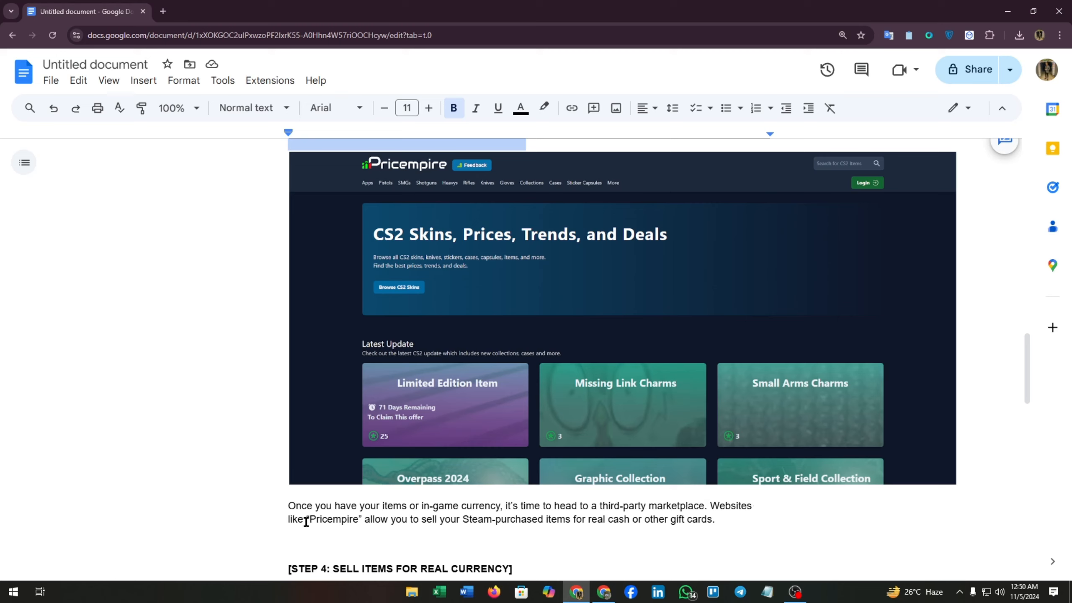
pyautogui.doubleClick(335, 519)
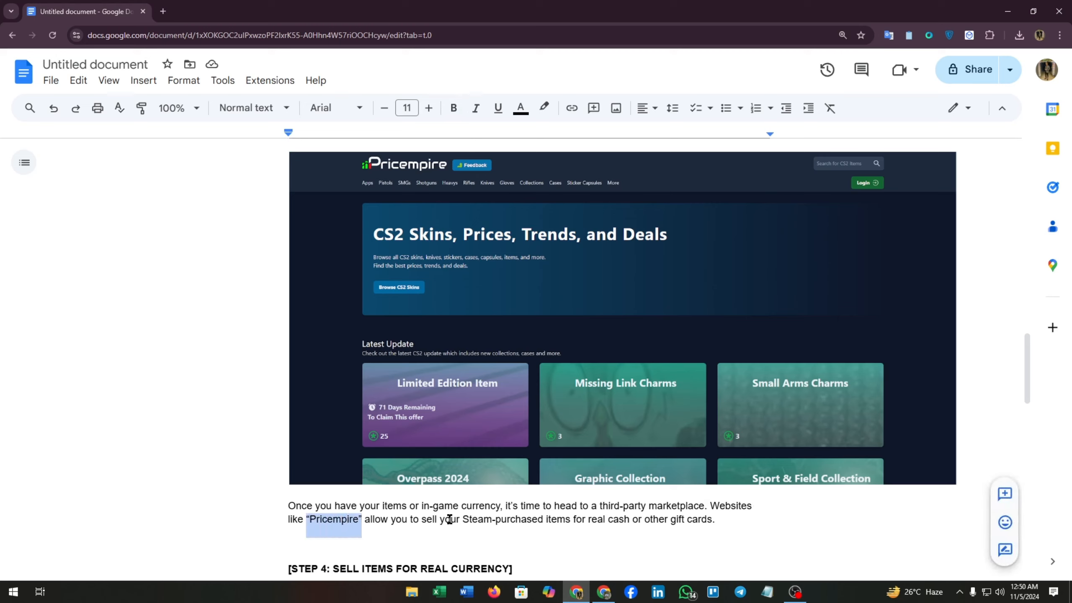
pyautogui.moveTo(633, 526)
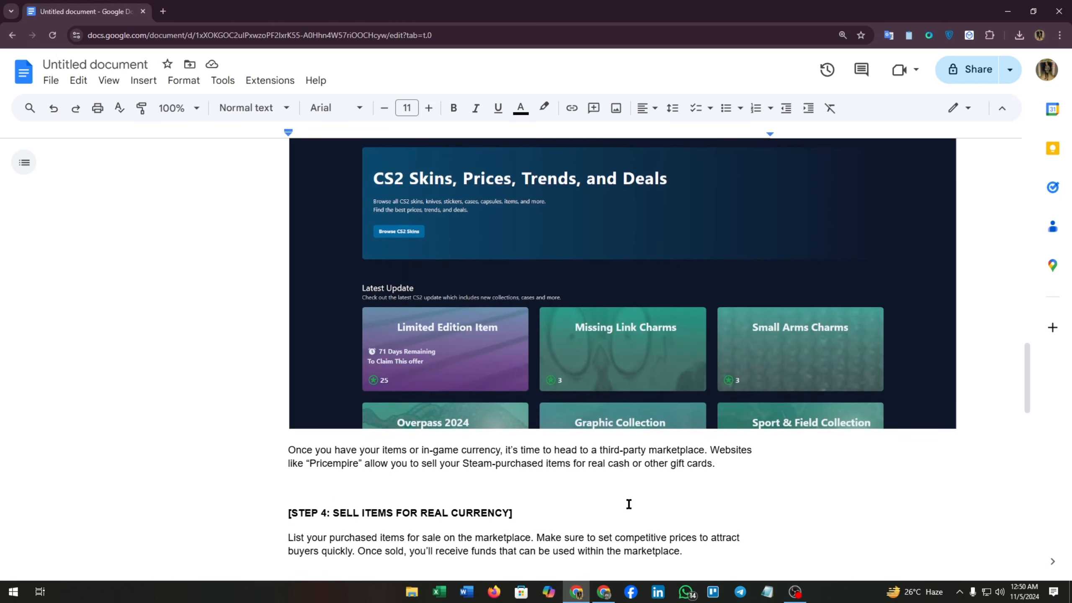
pyautogui.write('Please')
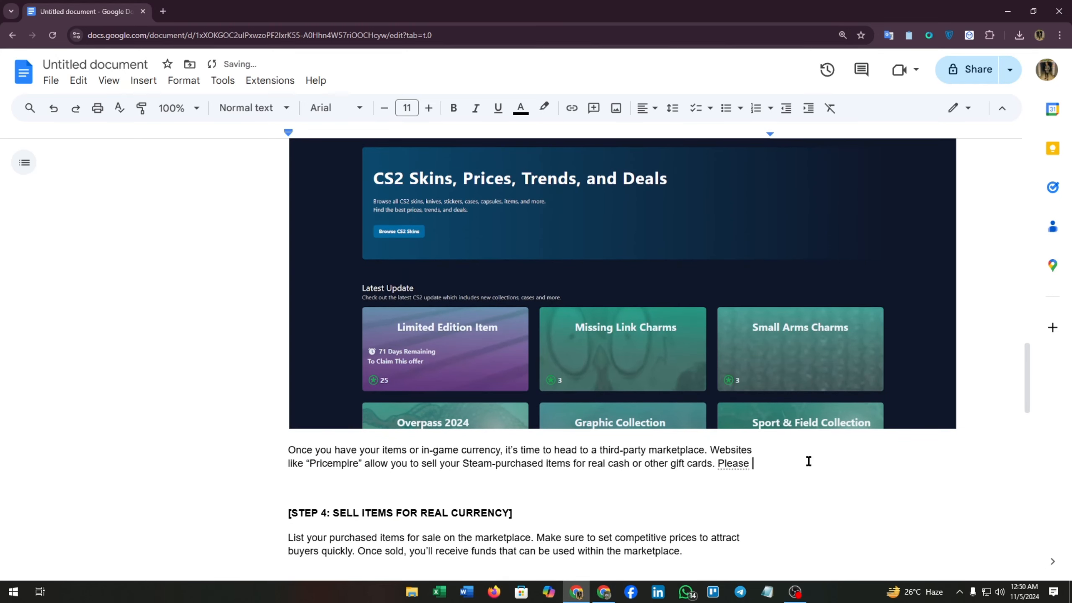
pyautogui.write('deal your')
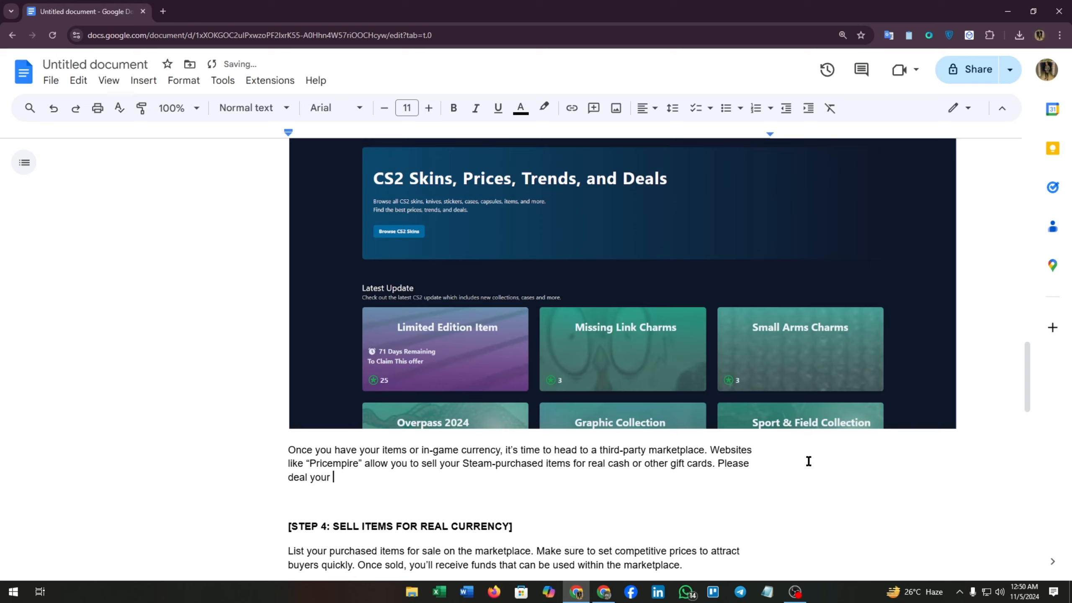
pyautogui.write('items')
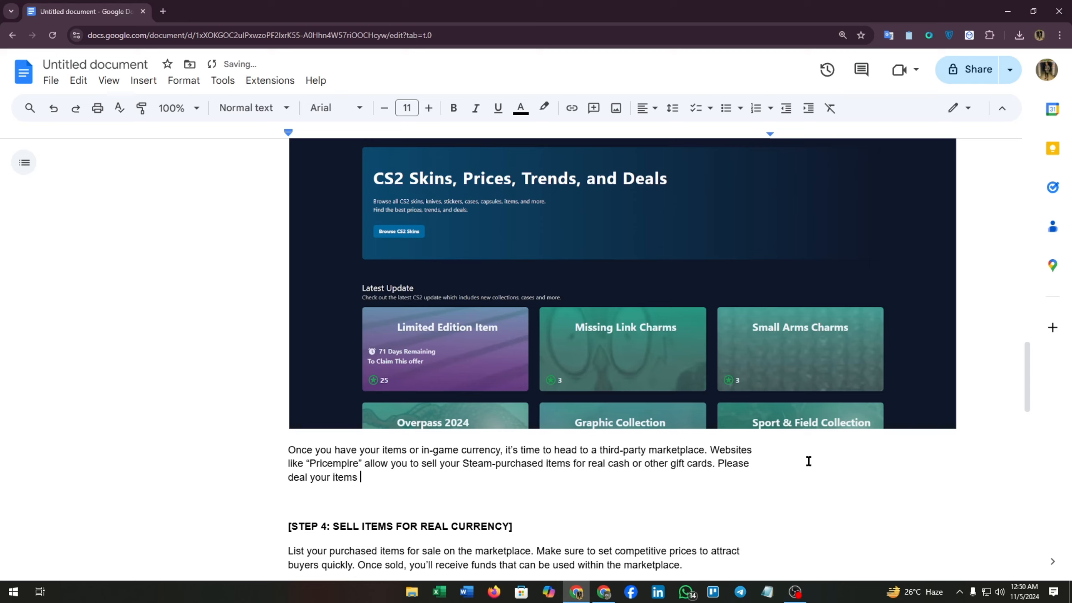
pyautogui.write('at your own r')
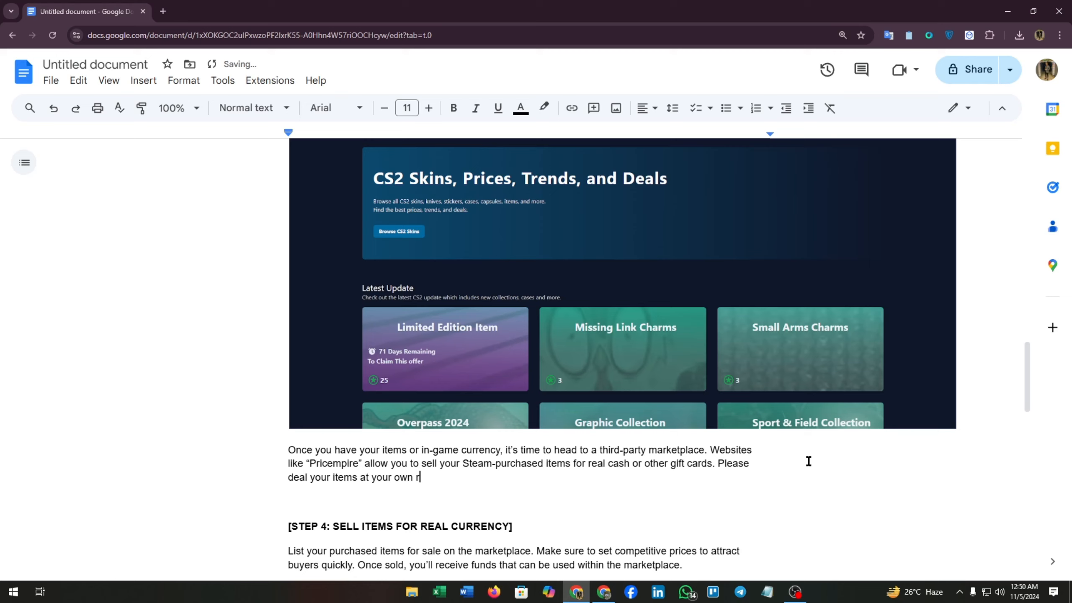
pyautogui.write('isk*')
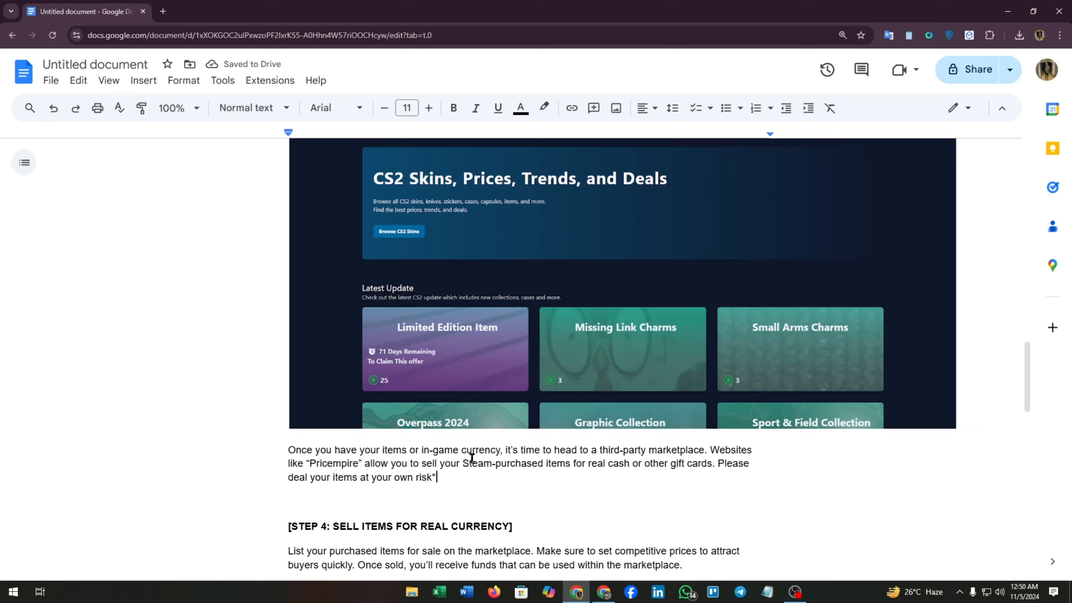
pyautogui.scroll(-3)
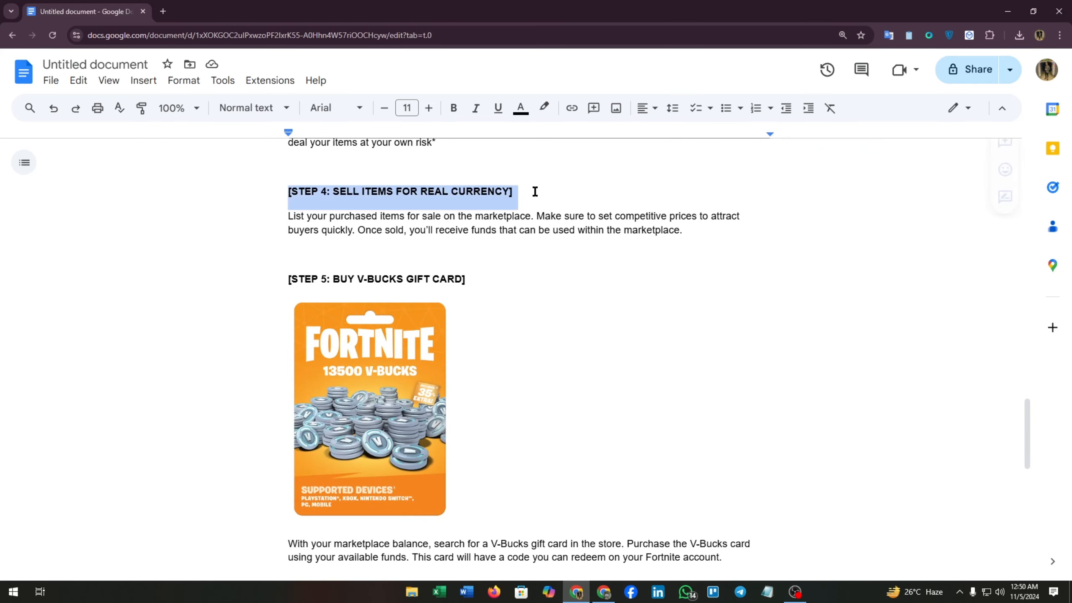
pyautogui.click(453, 108)
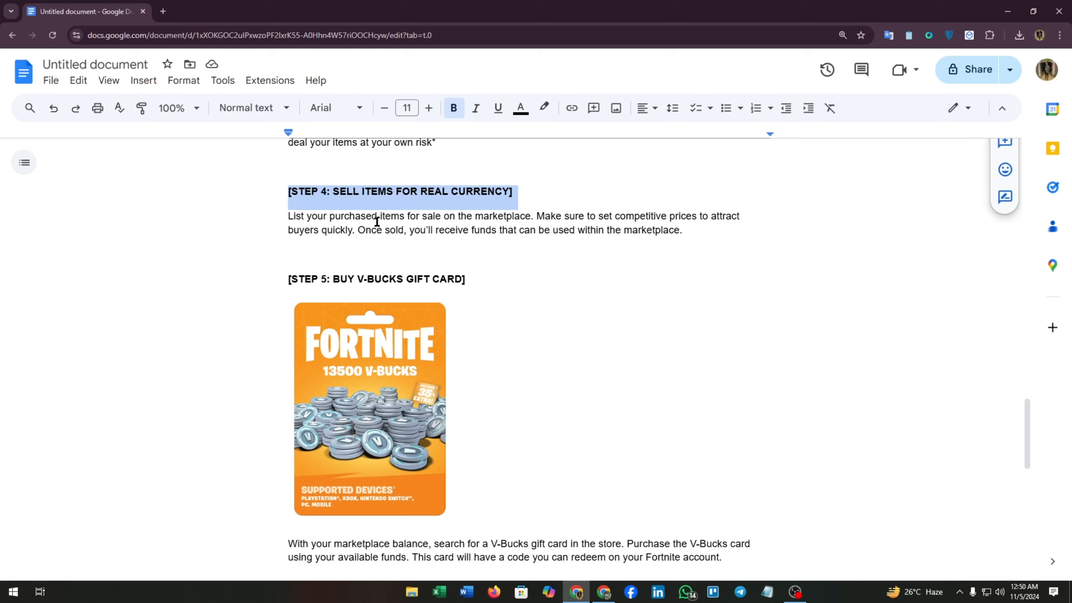
pyautogui.moveTo(501, 215)
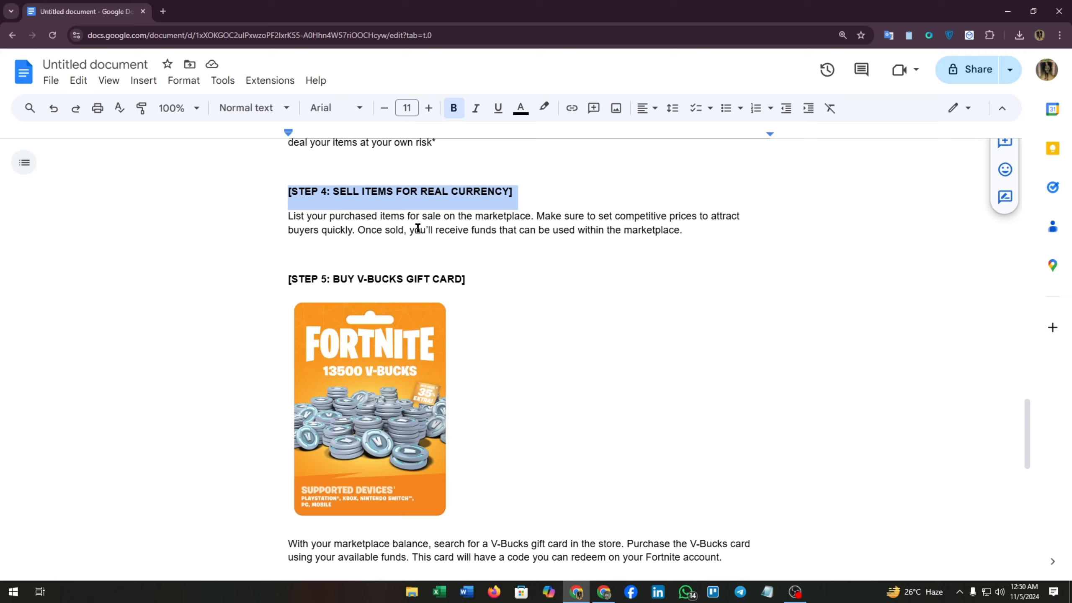
pyautogui.moveTo(554, 231)
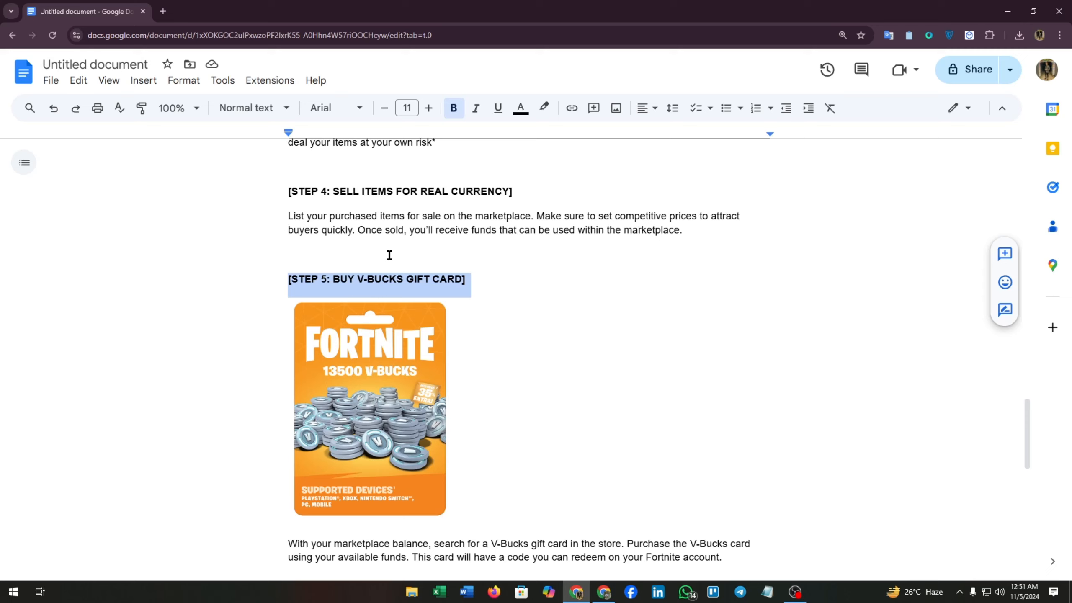
pyautogui.scroll(-3)
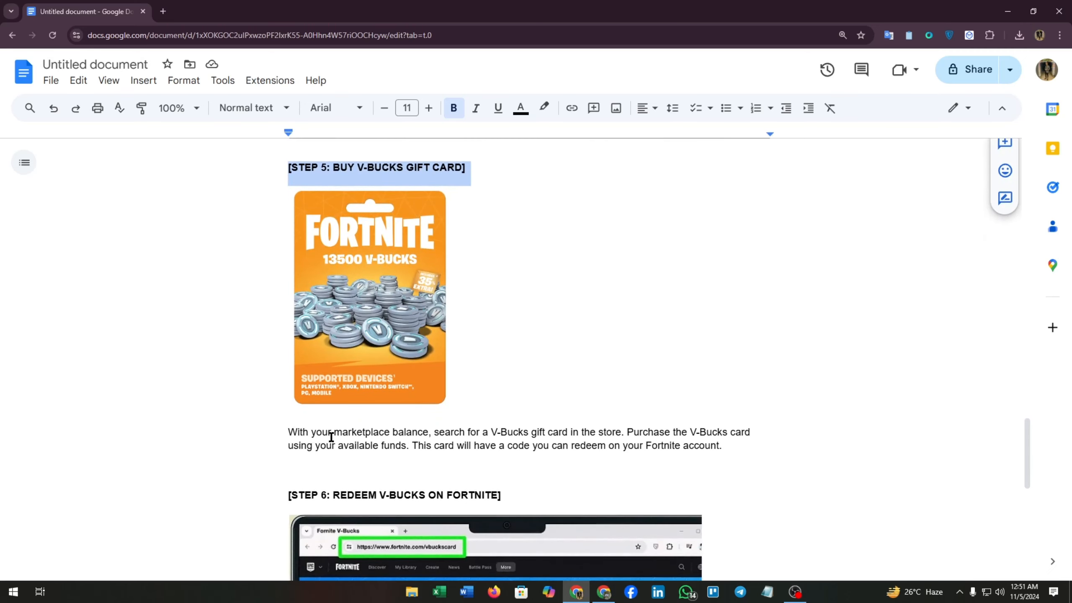
pyautogui.moveTo(547, 430)
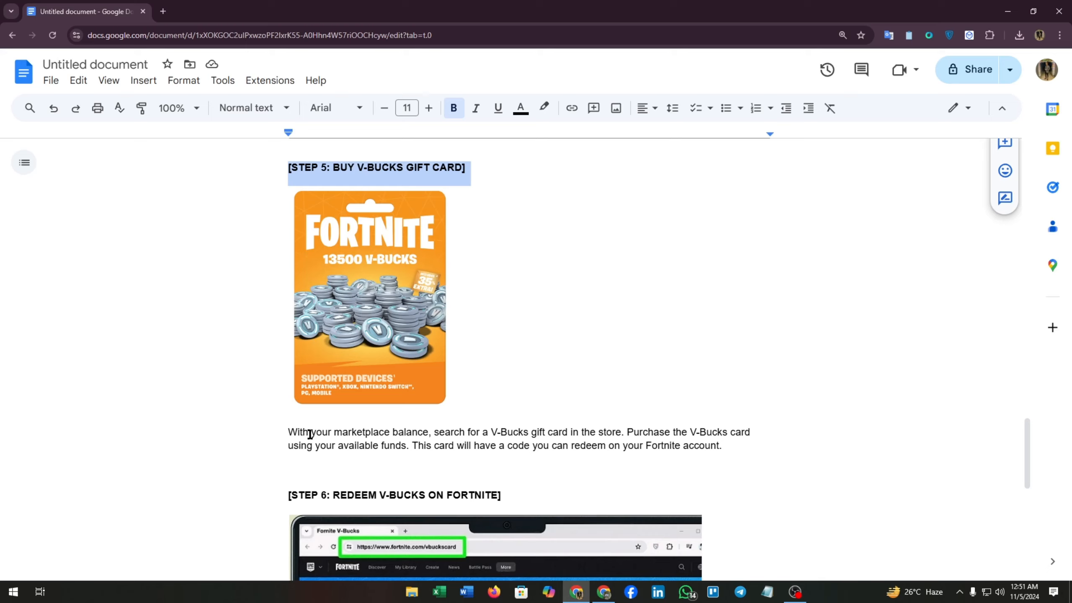
pyautogui.moveTo(485, 445)
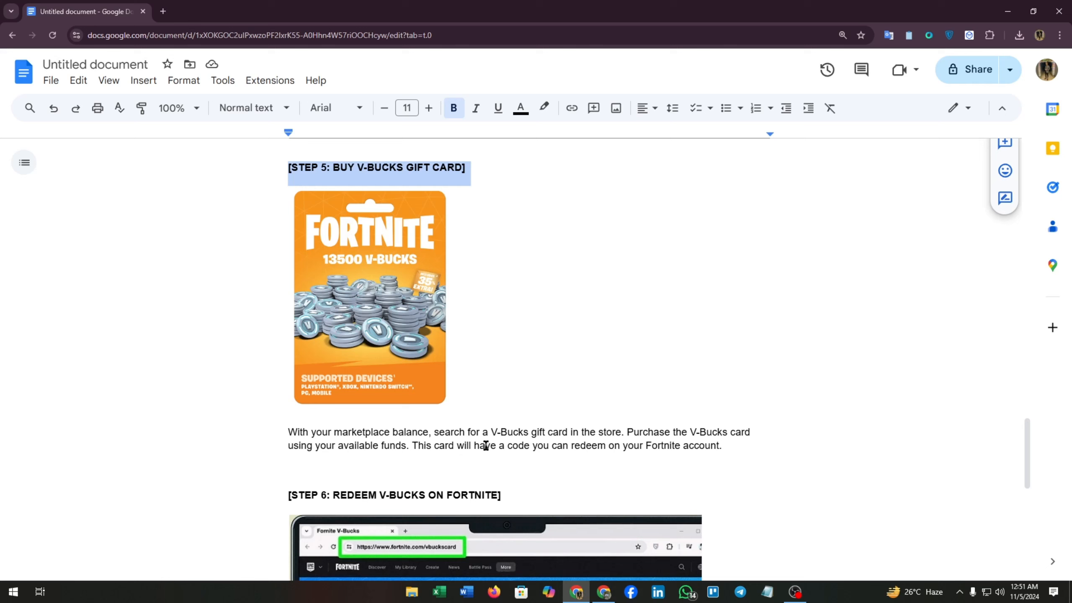
pyautogui.moveTo(660, 440)
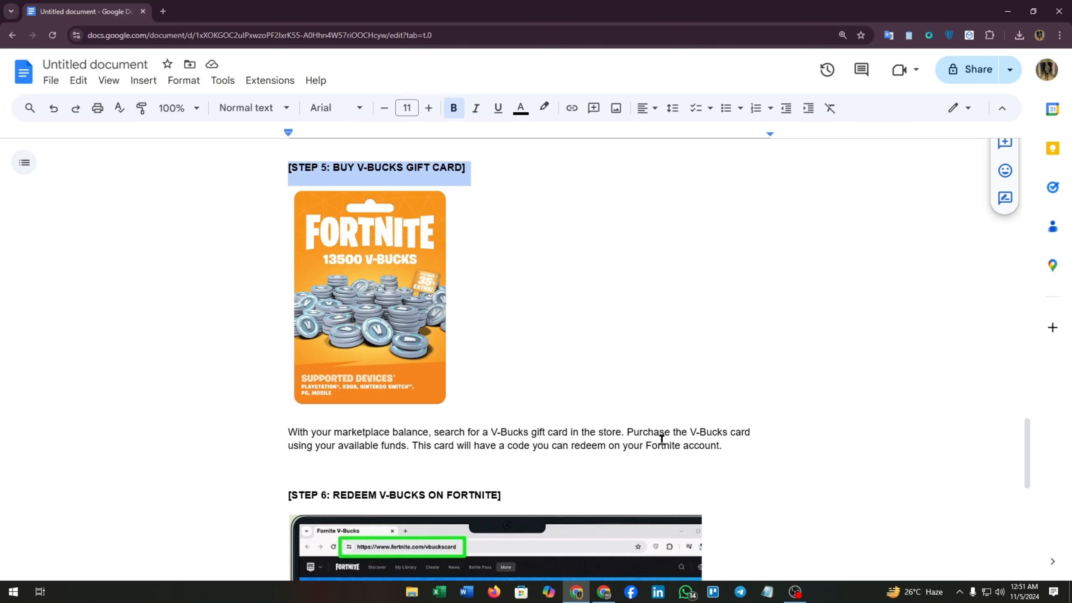
pyautogui.scroll(-3)
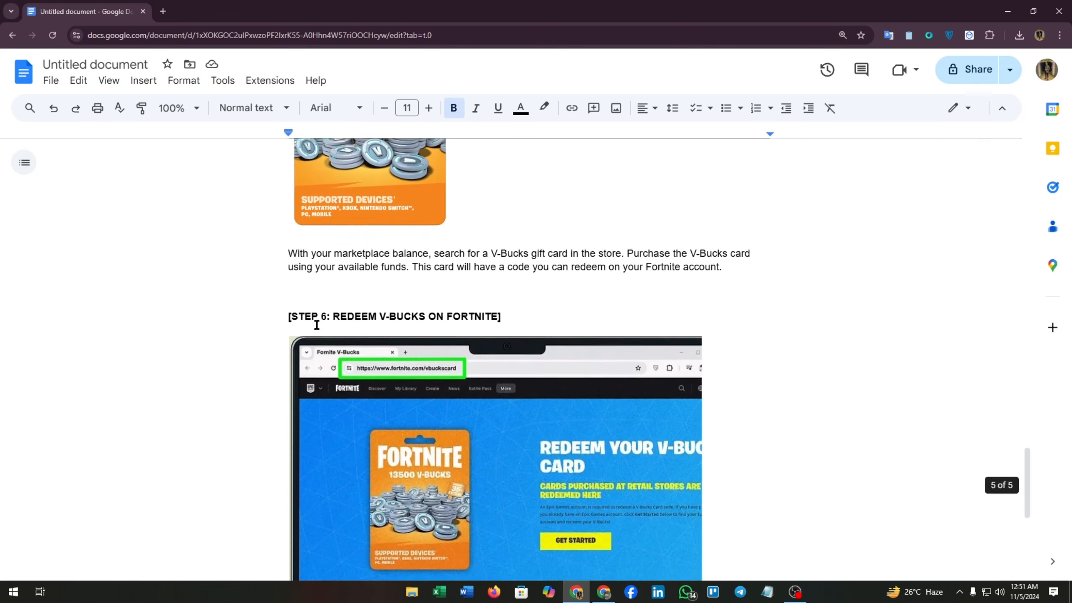
pyautogui.scroll(-3)
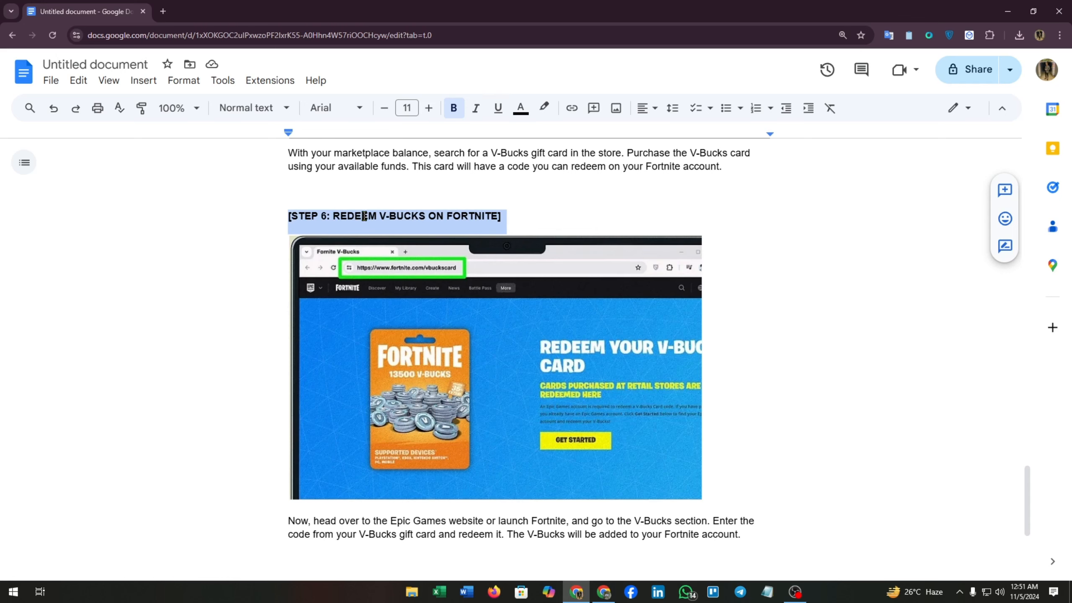
pyautogui.scroll(-3)
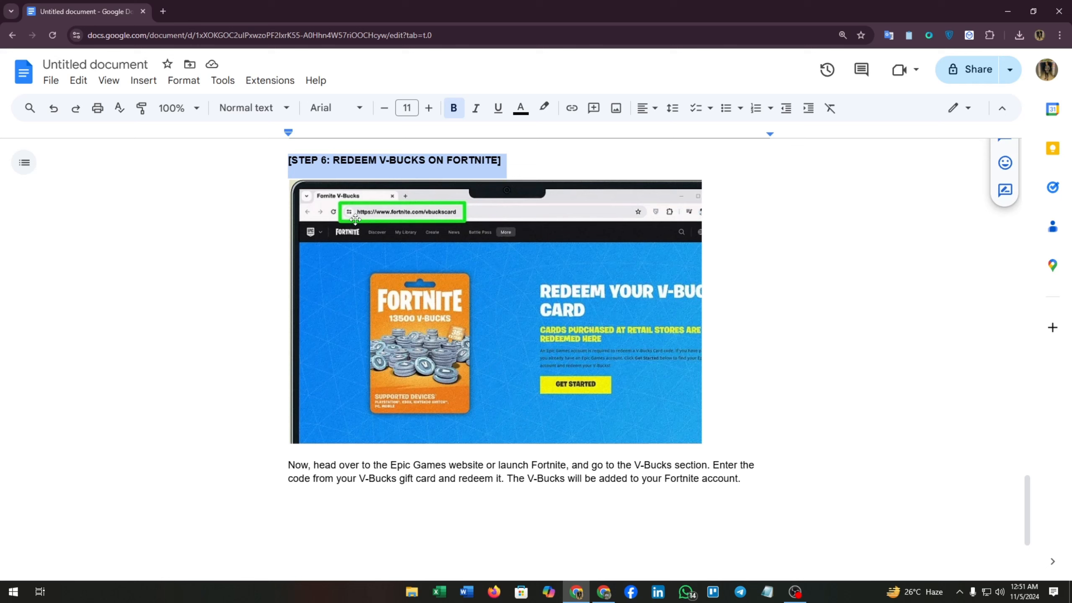
pyautogui.moveTo(295, 469)
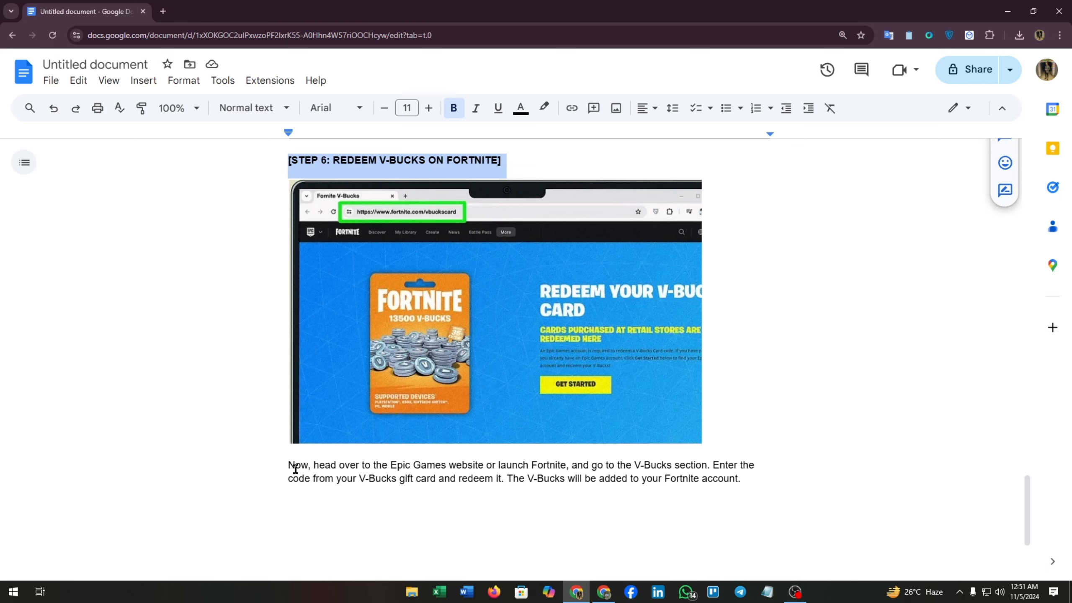
pyautogui.moveTo(538, 461)
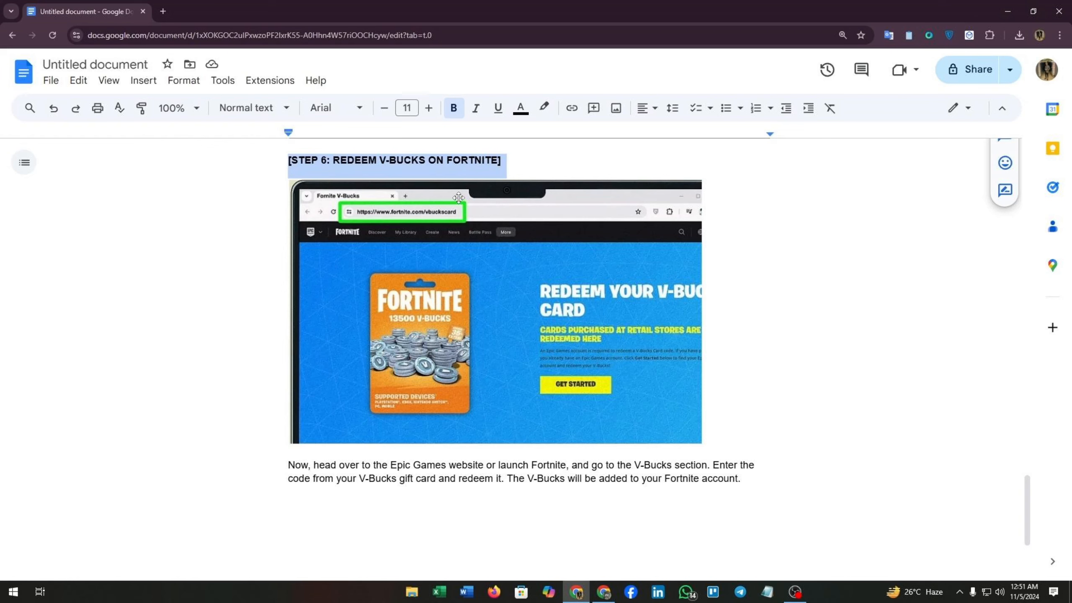
pyautogui.moveTo(323, 432)
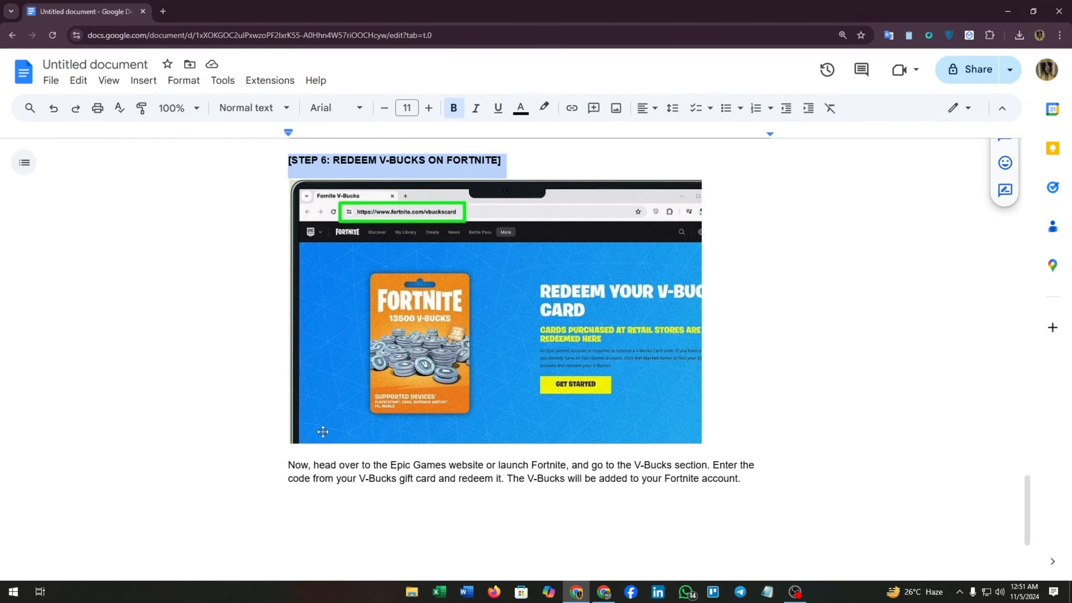
pyautogui.scroll(-3)
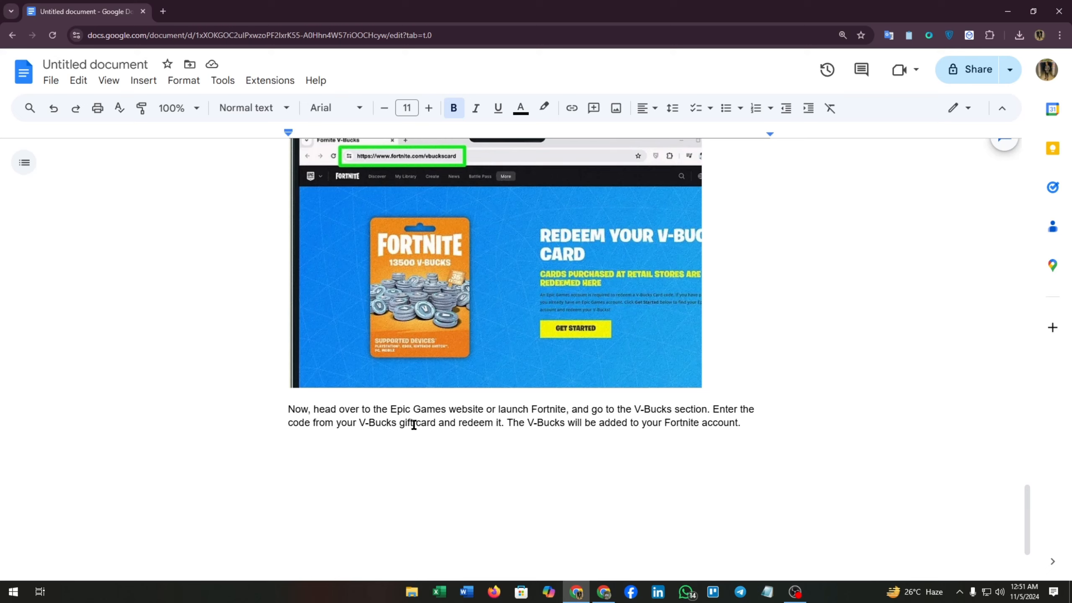
pyautogui.moveTo(622, 429)
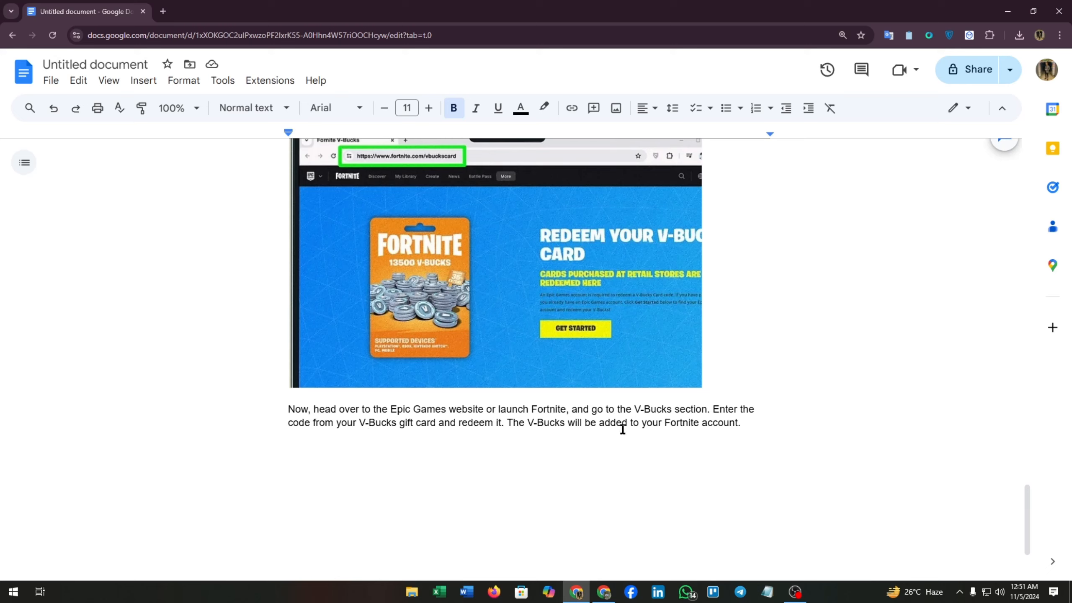
pyautogui.moveTo(385, 222)
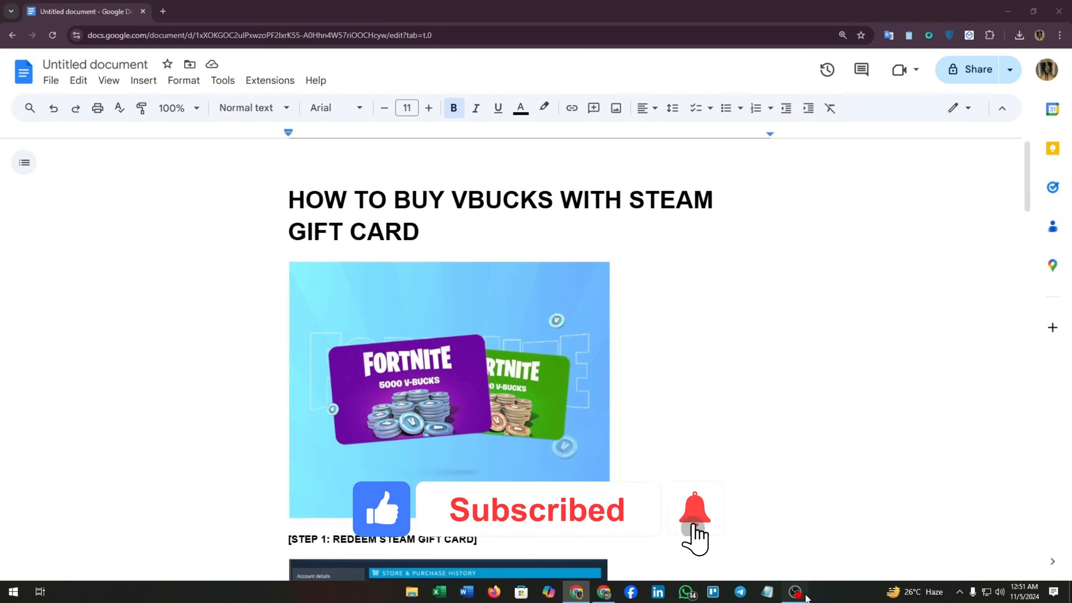
pyautogui.click(695, 510)
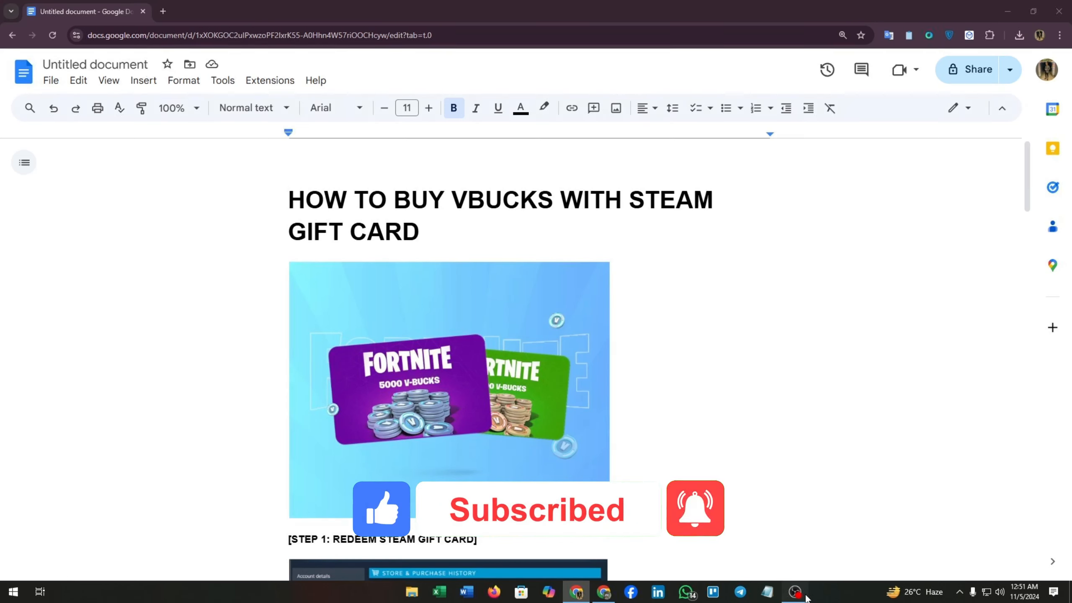